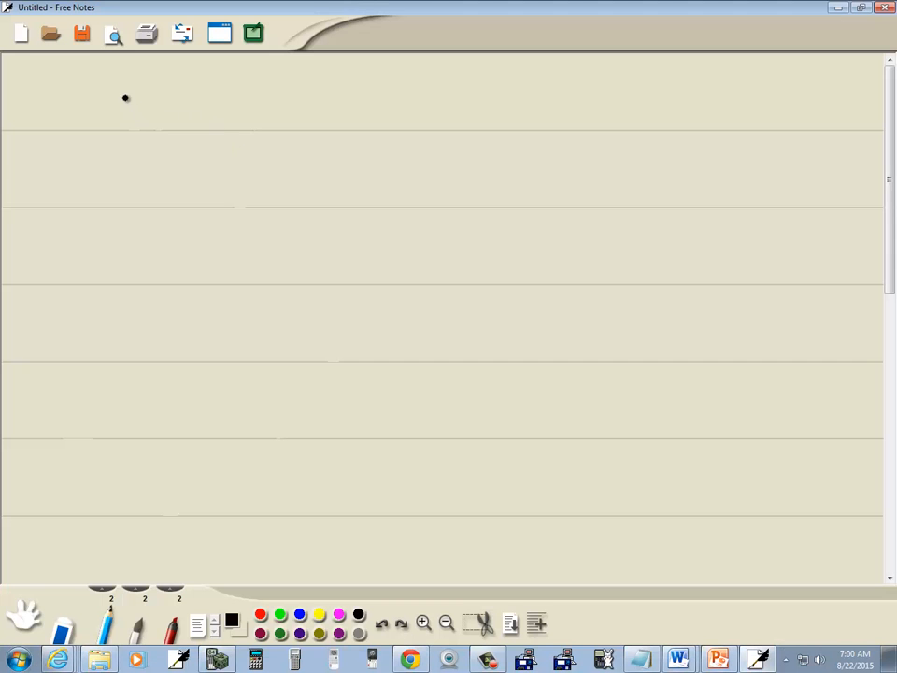
Handwrite the starting angle 65.154° on the first line of the page
left_click_drag(120, 106, 159, 112)
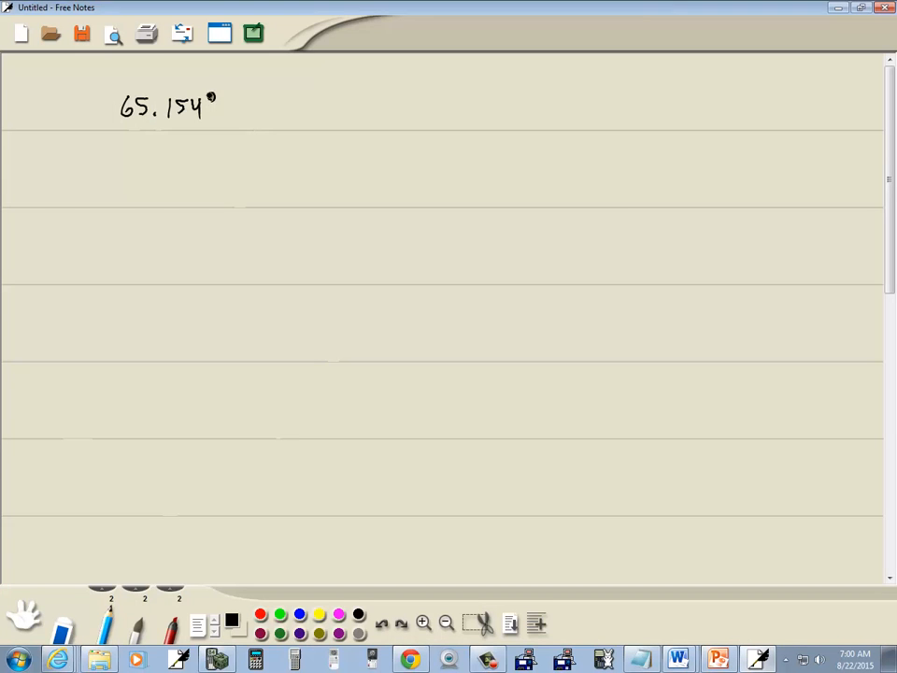
left_click(718, 658)
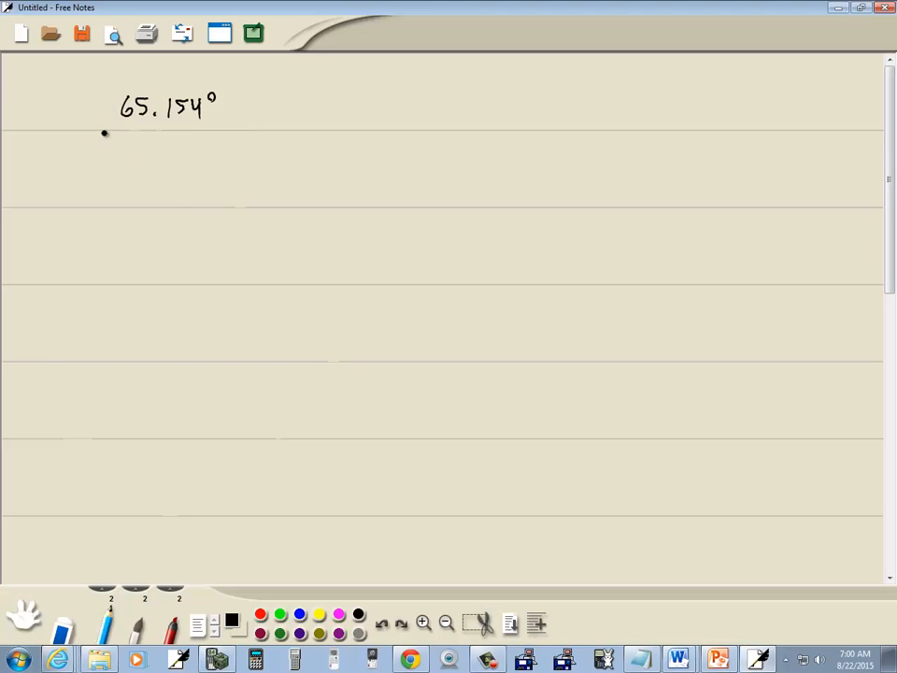
Write = 65° + .154°, mark .154° in red as minutes, then = 65° + (.154)(60)'
left_click_drag(82, 148, 97, 146)
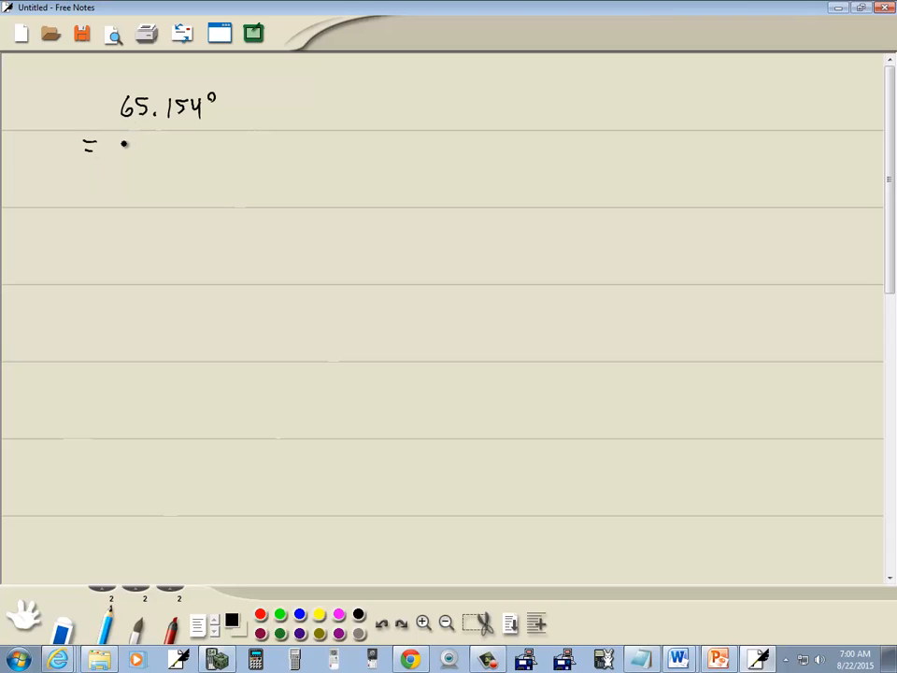
left_click_drag(113, 150, 146, 150)
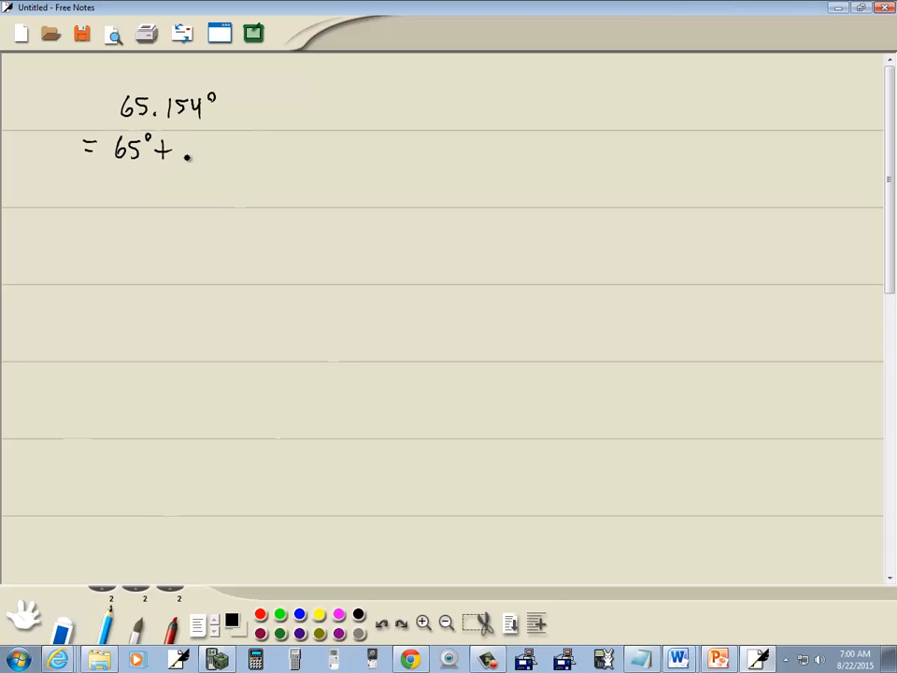
type(".154°")
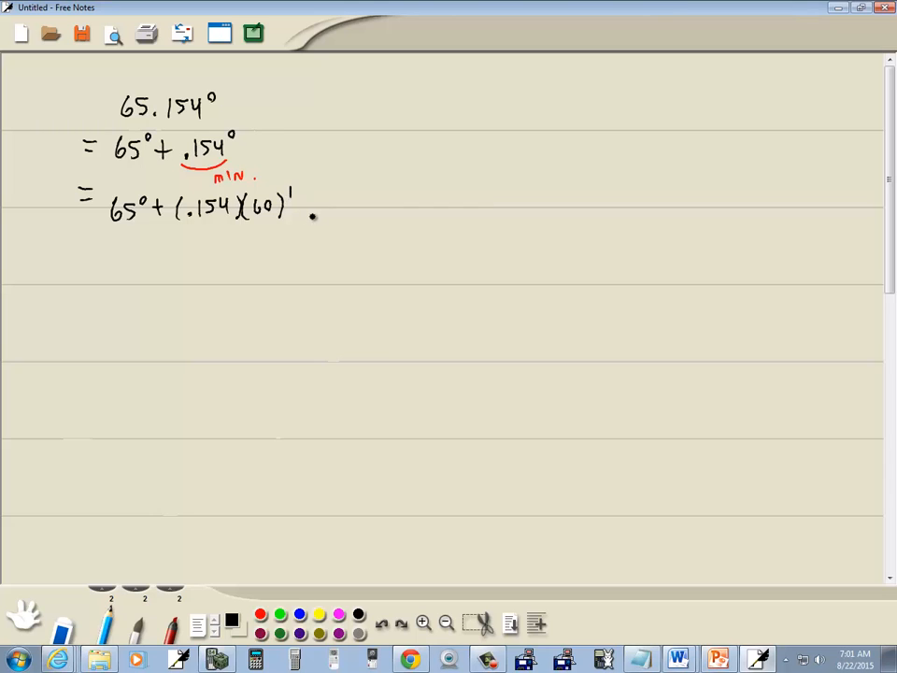
Evaluate .154 × 60 on the emulated TI-84 to get 9.24
left_click(86, 254)
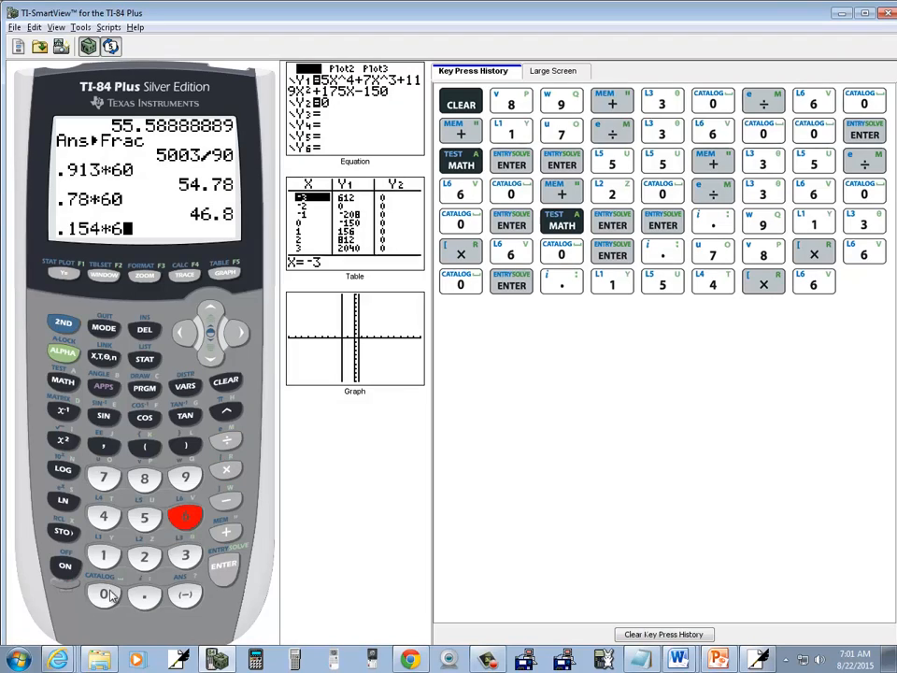
left_click(224, 566)
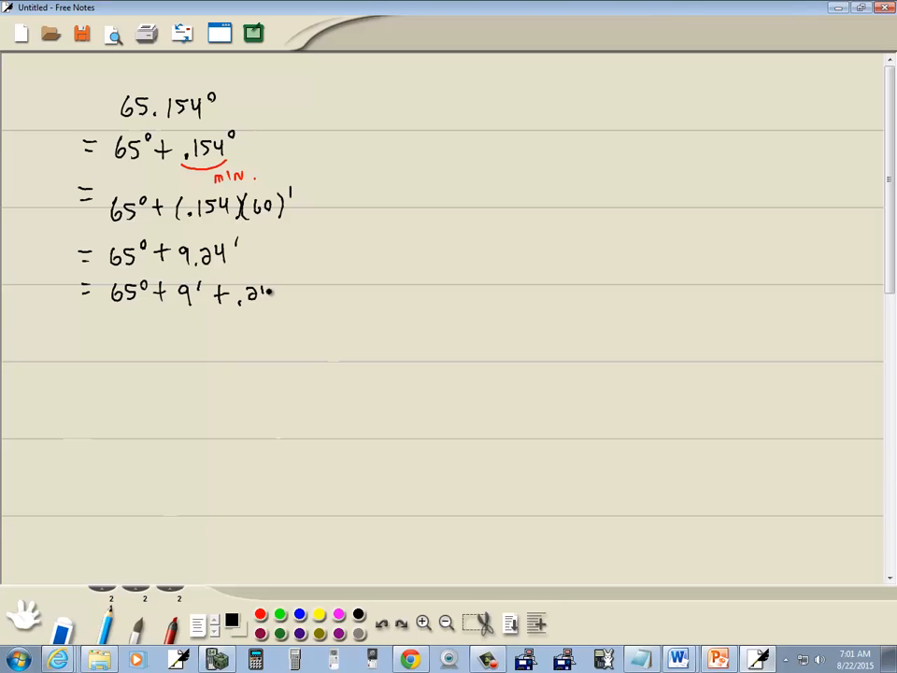
Write = 65° + 9' + .24', underline .24' in red and label it sec
left_click(271, 292)
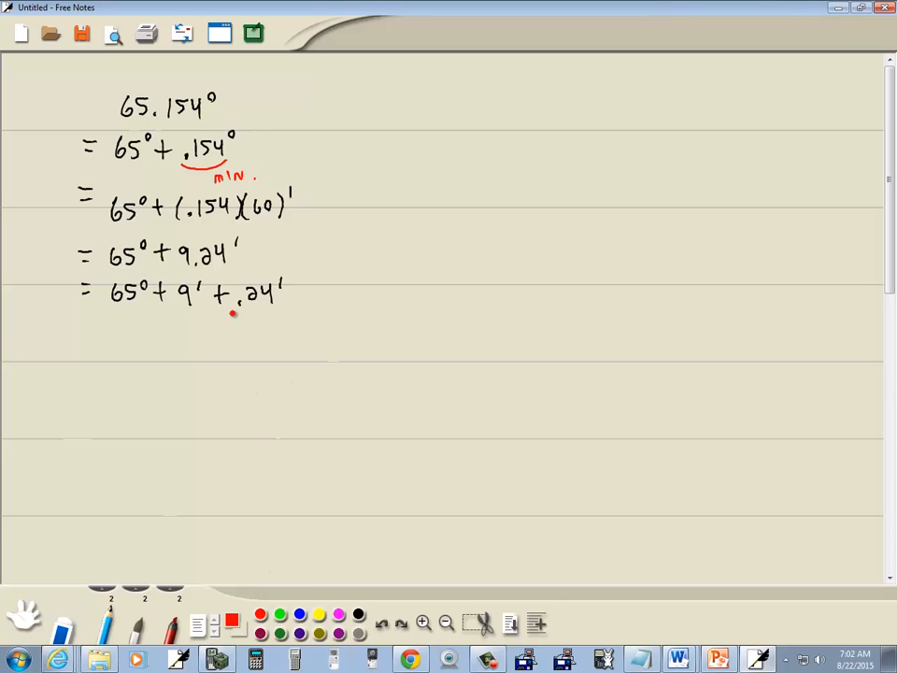
left_click_drag(232, 316, 280, 309)
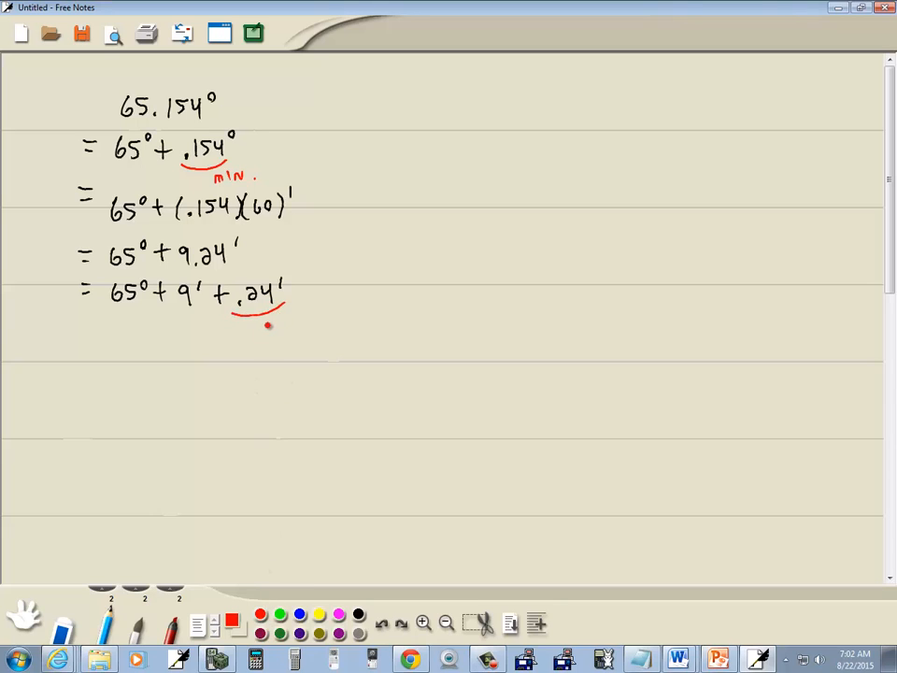
type("sec")
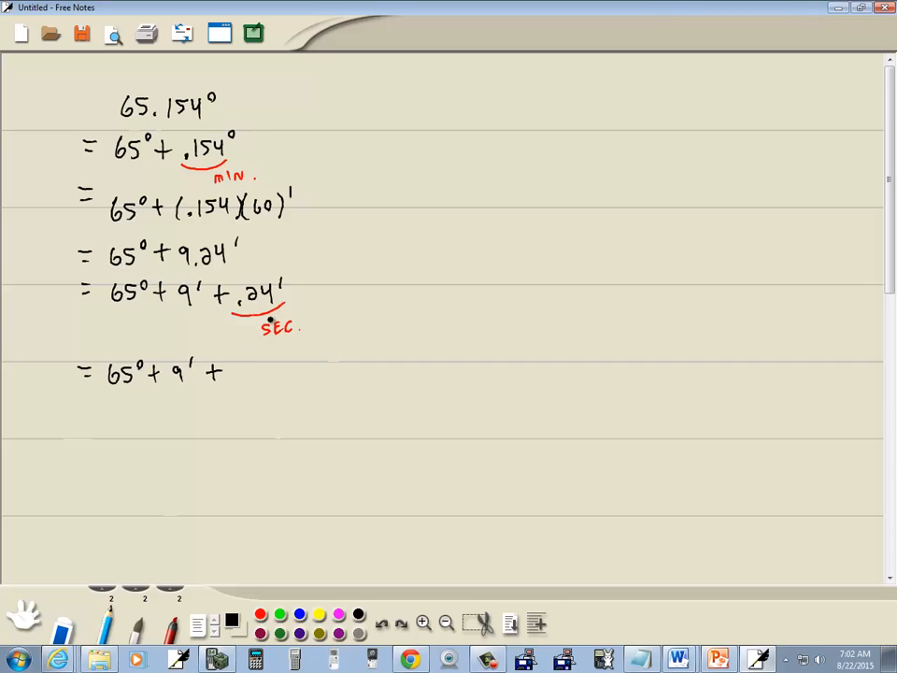
Evaluate .24 × 60 on the emulated TI-84 to get 14.4
left_click(241, 372)
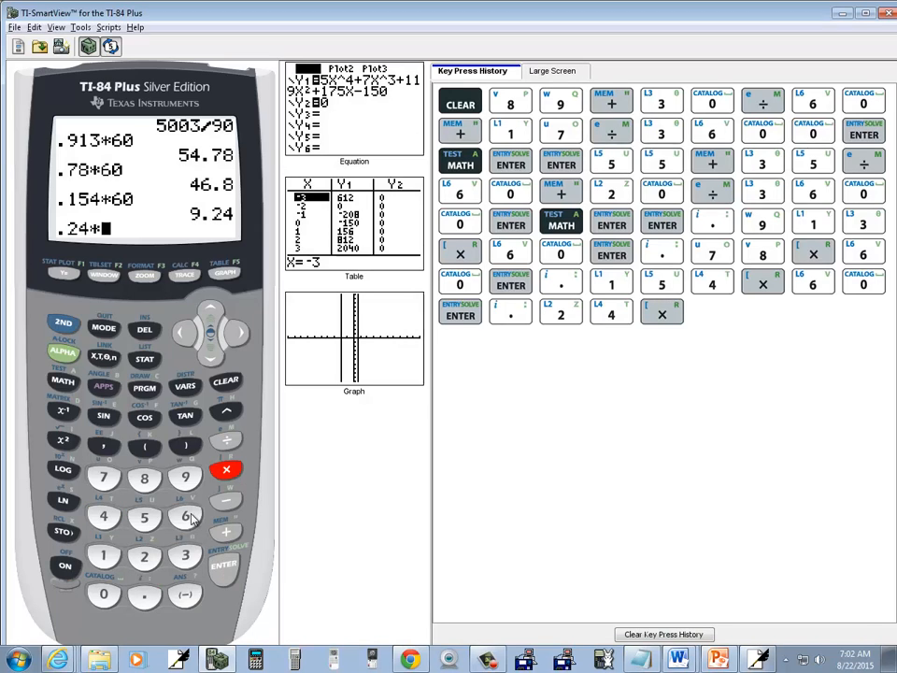
left_click(105, 594)
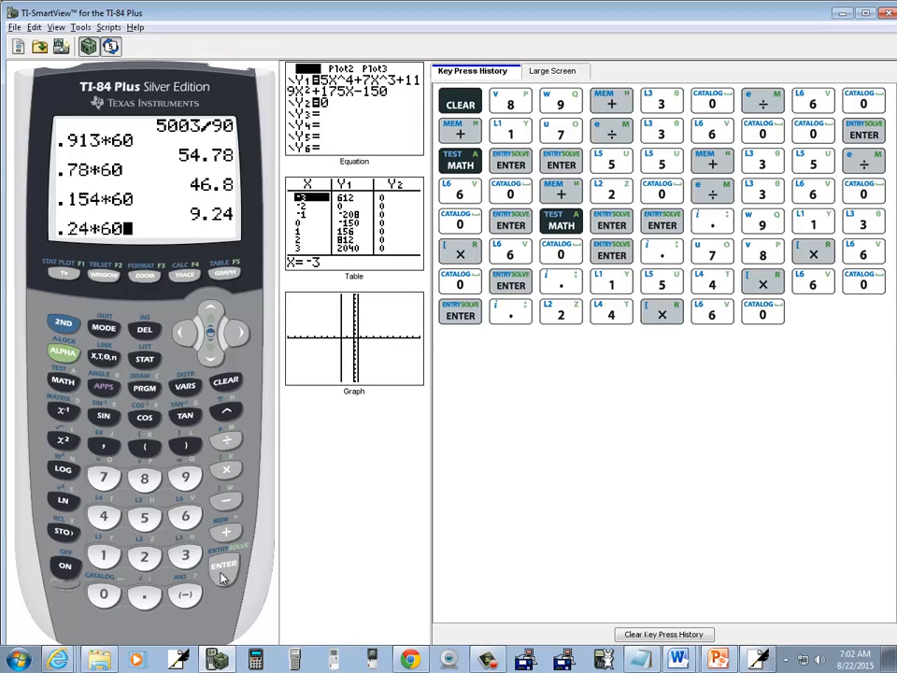
left_click(225, 568)
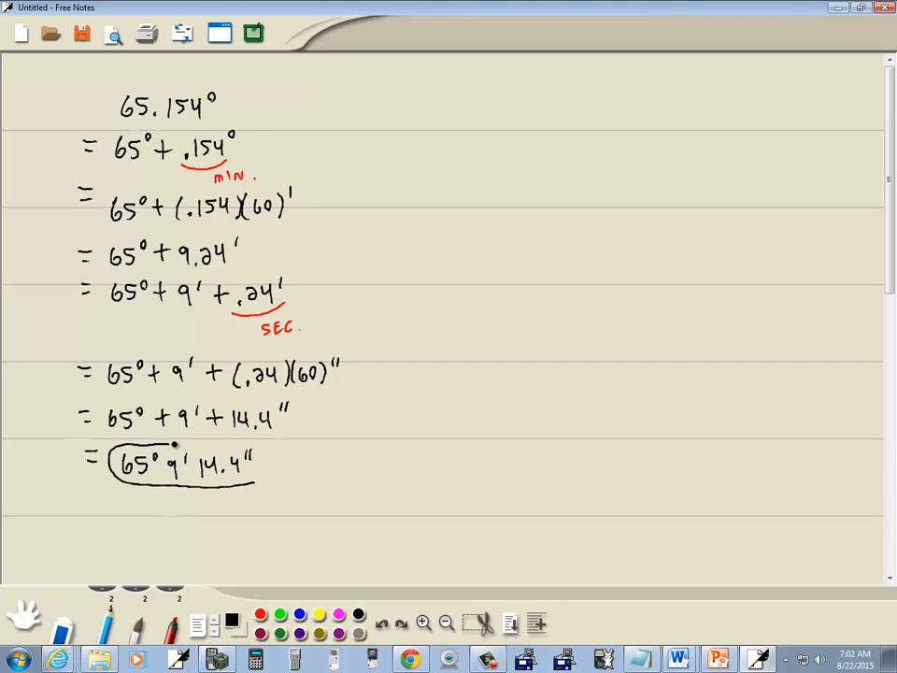
Circle the final answer 65° 9' 14.4" at the bottom of the notes
left_click_drag(178, 445, 239, 477)
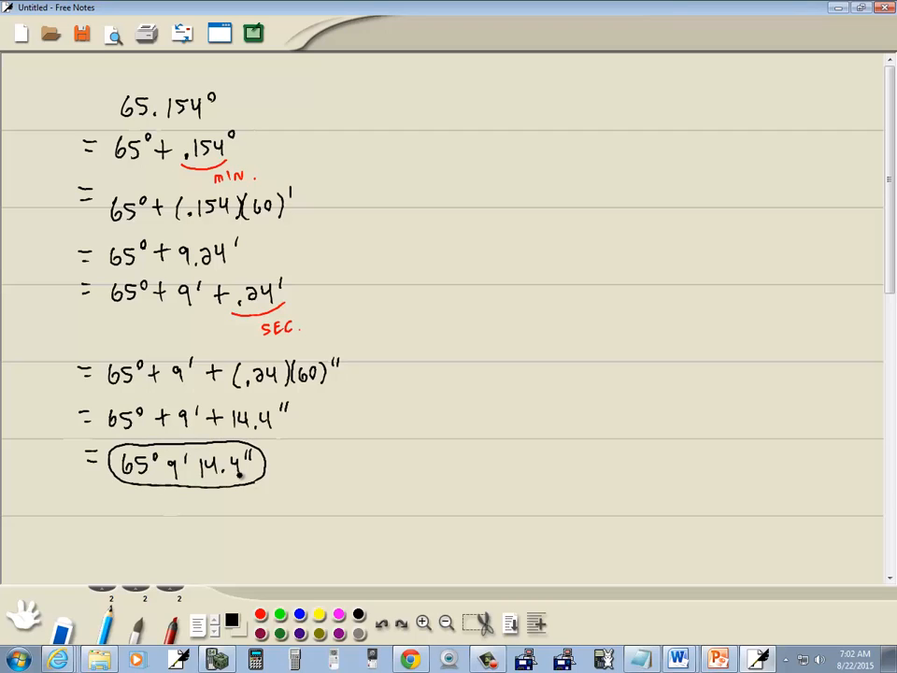